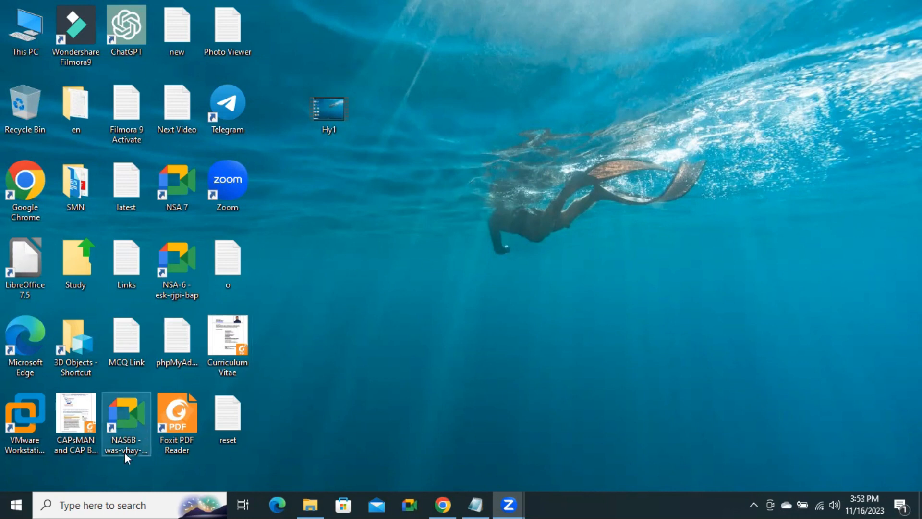
Step: Find Windows PowerShell via search and run it as administrator
click(130, 504)
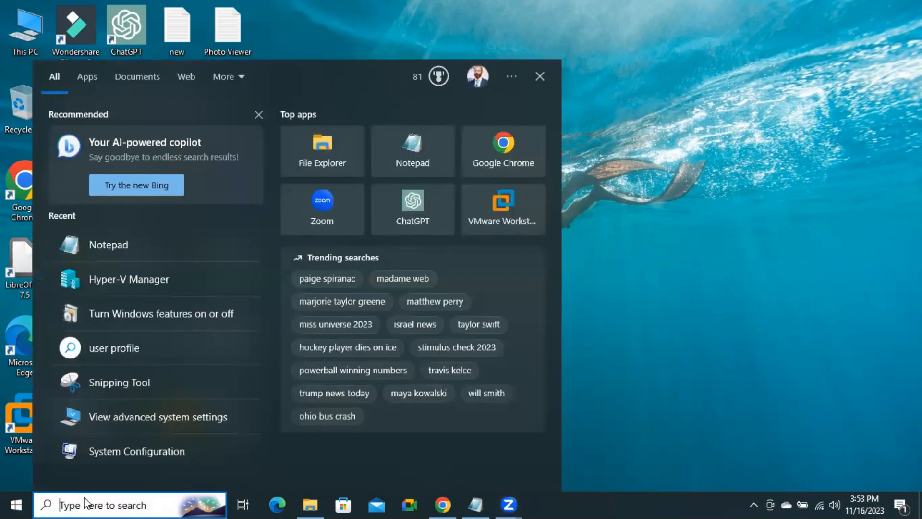
text(powersh)
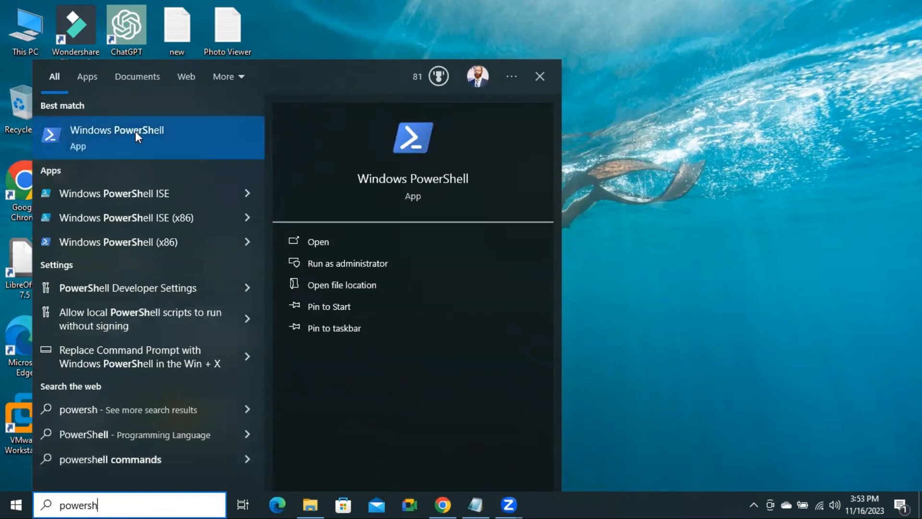
right_click(117, 137)
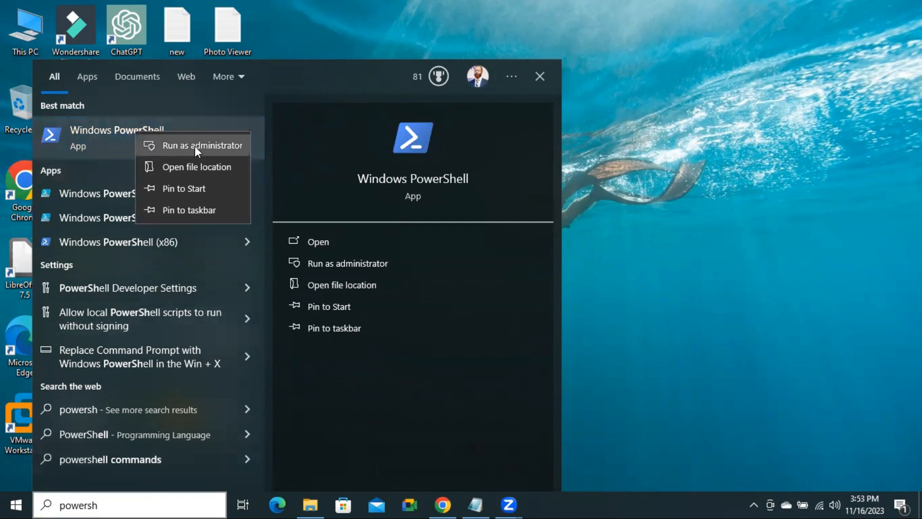
mouse_move(196, 146)
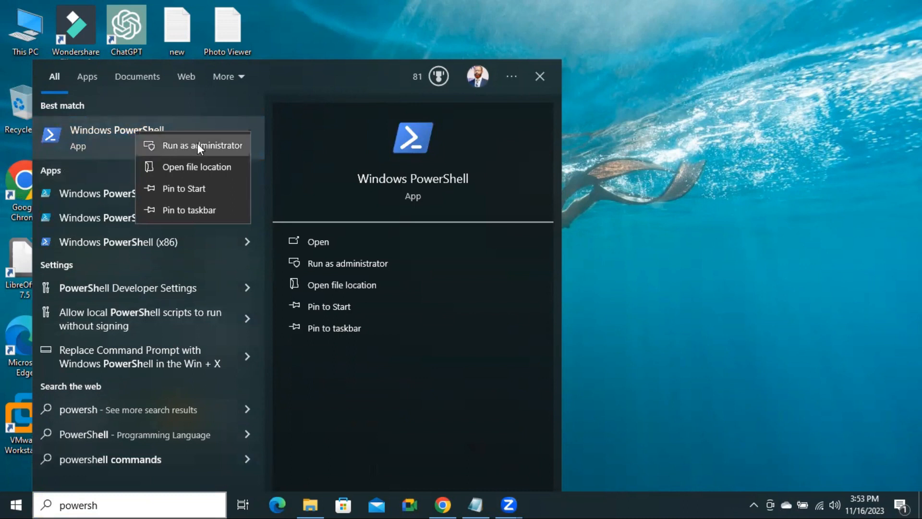
click(202, 145)
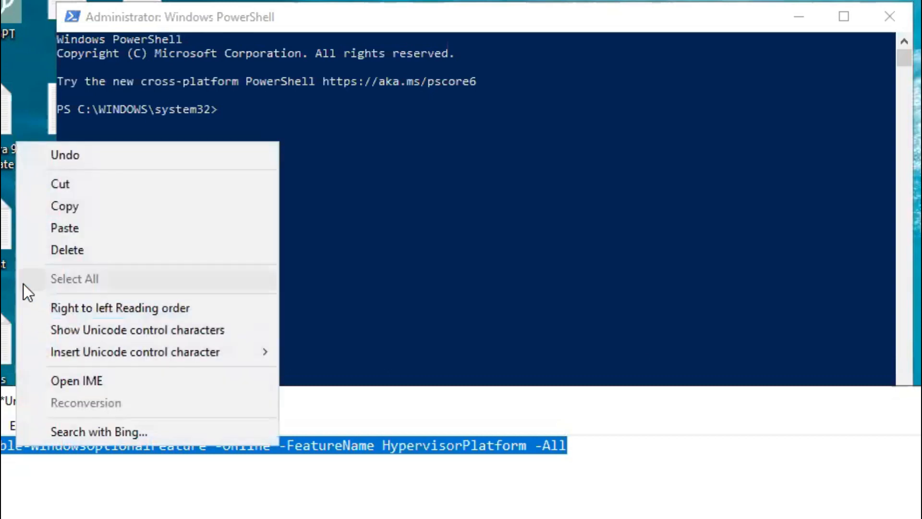
Step: Paste Enable-WindowsOptionalFeature -Online -FeatureName HypervisorPlatform -All at the elevated prompt
click(128, 197)
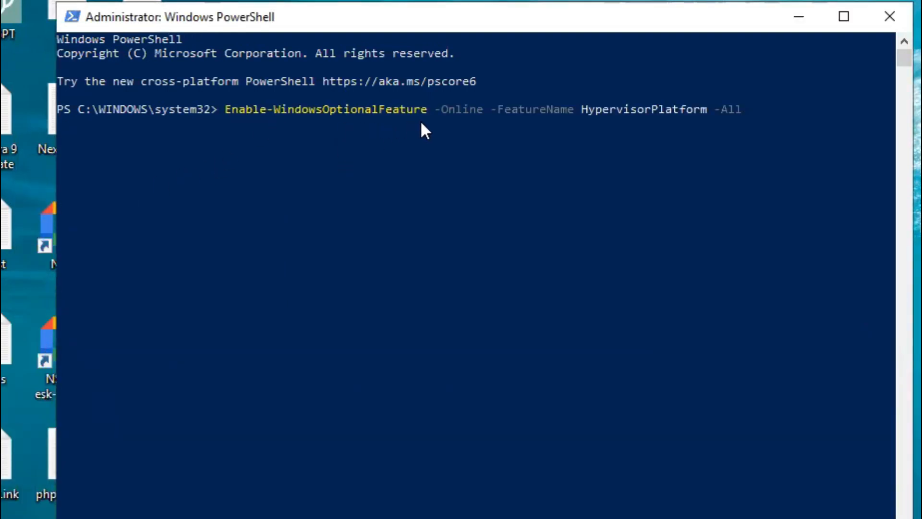
mouse_move(509, 126)
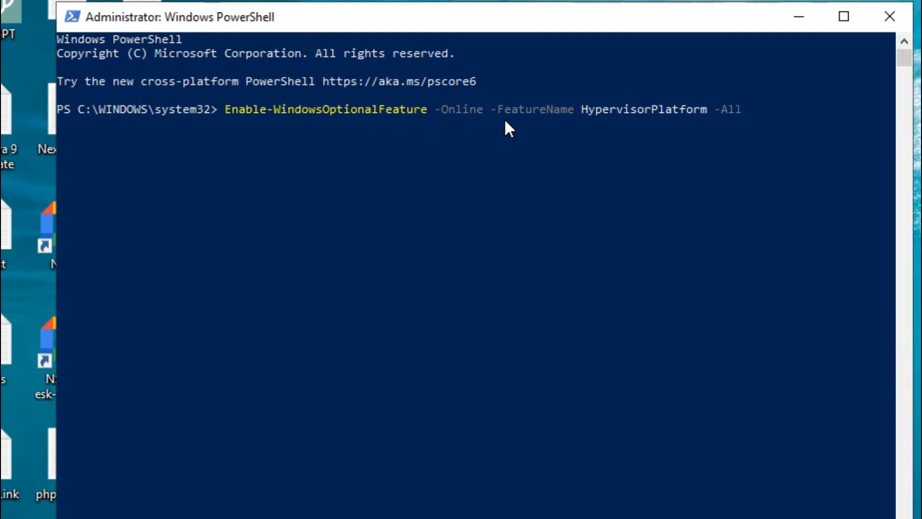
mouse_move(648, 120)
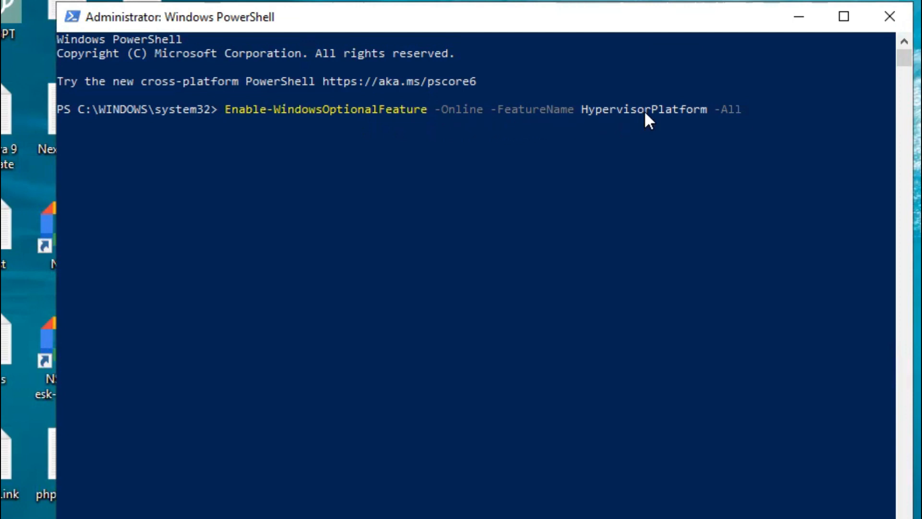
mouse_move(746, 122)
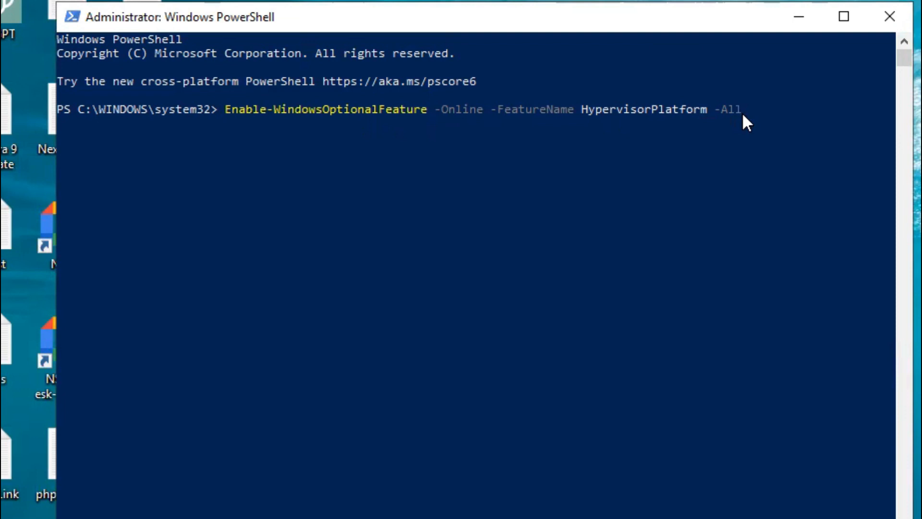
mouse_move(757, 188)
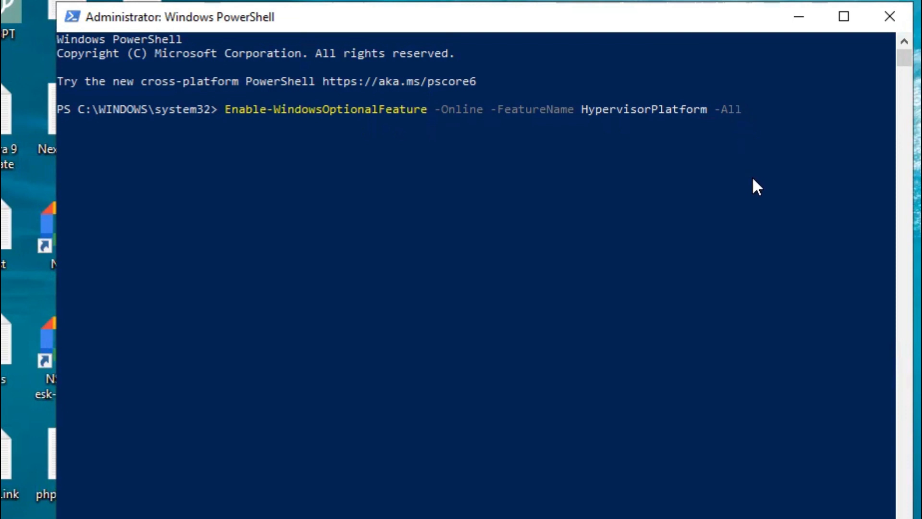
Step: Run the HypervisorPlatform enable command, see no restart needed, and close PowerShell
key(Return)
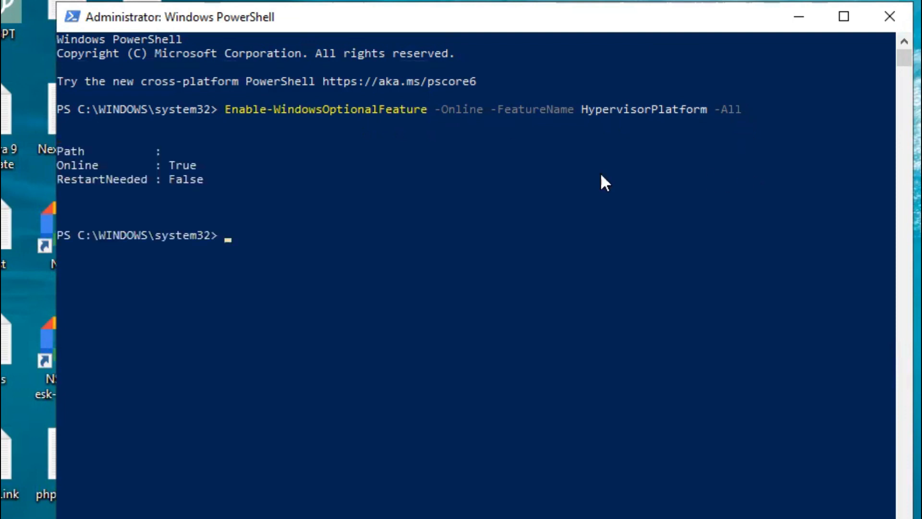
mouse_move(202, 159)
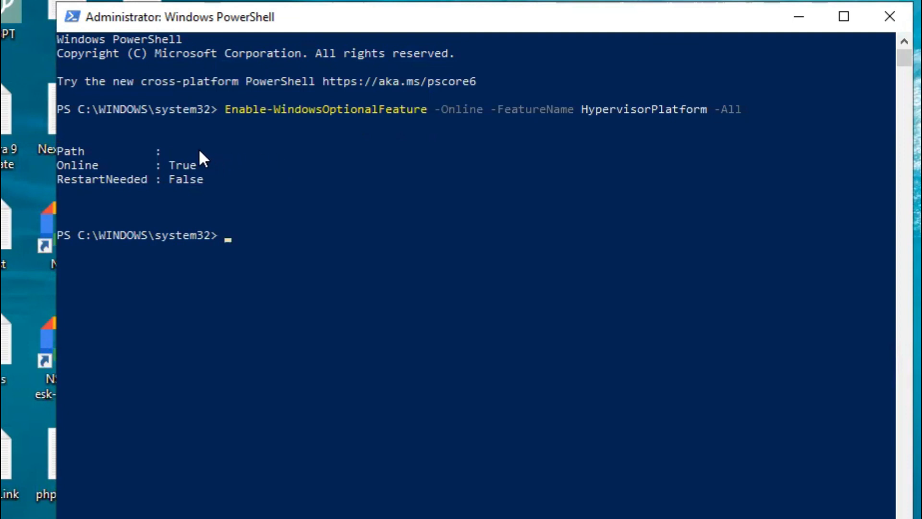
mouse_move(197, 171)
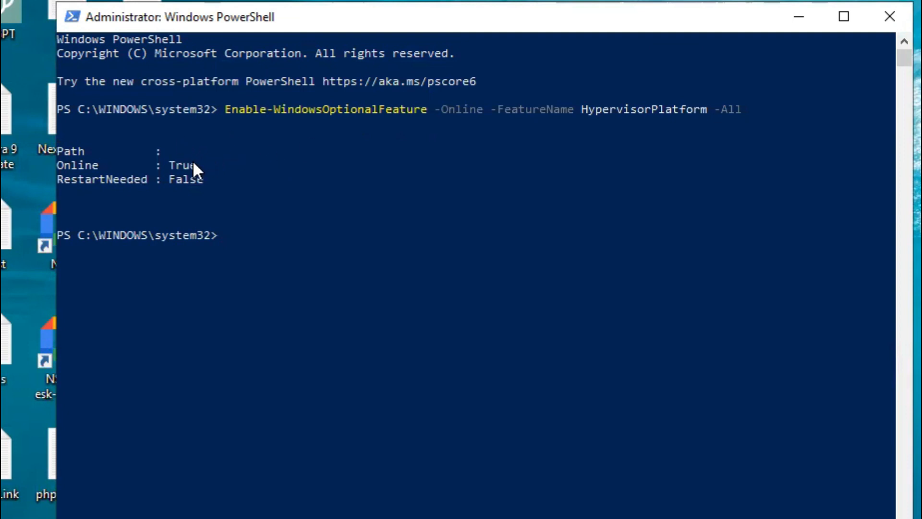
mouse_move(163, 198)
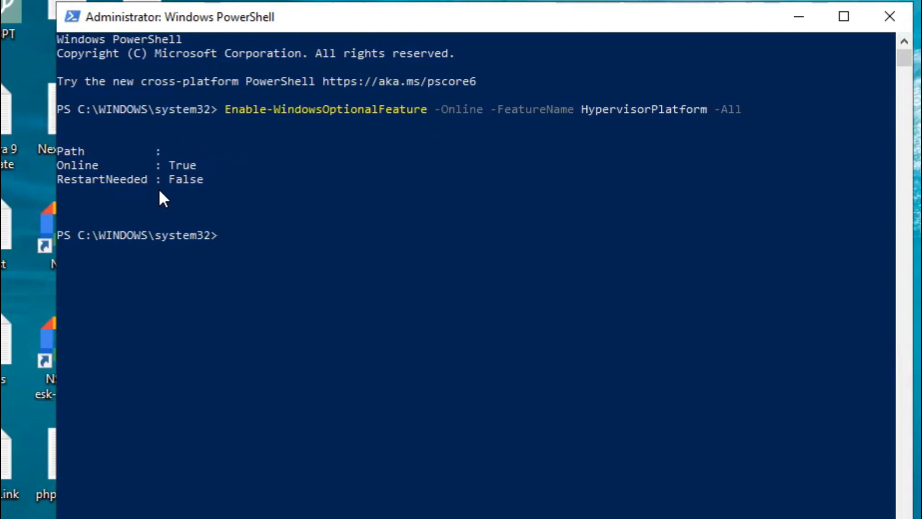
mouse_move(201, 194)
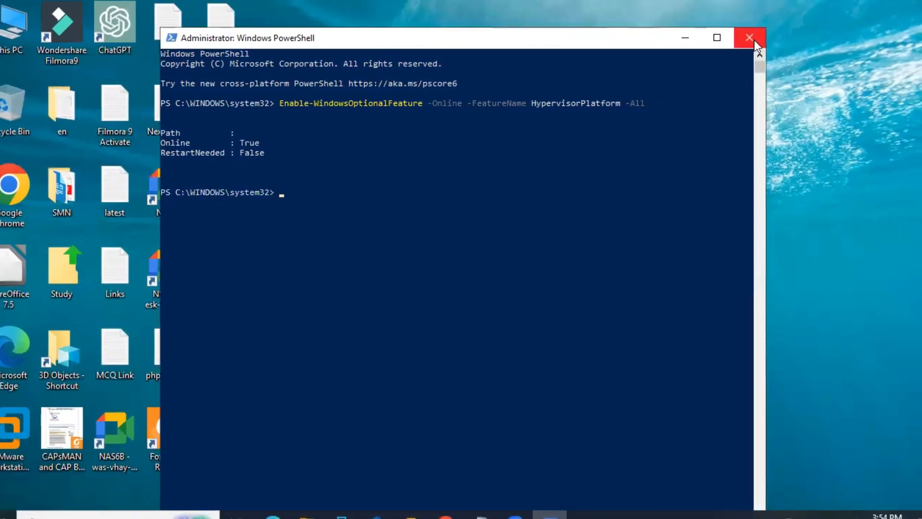
click(750, 37)
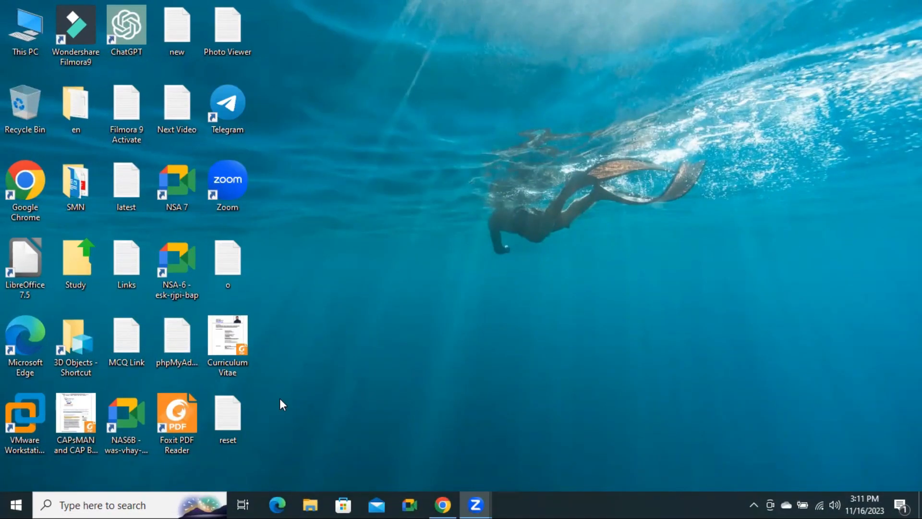
Step: Search 'turn on or off windows features' and launch Turn Windows features on or off
click(117, 504)
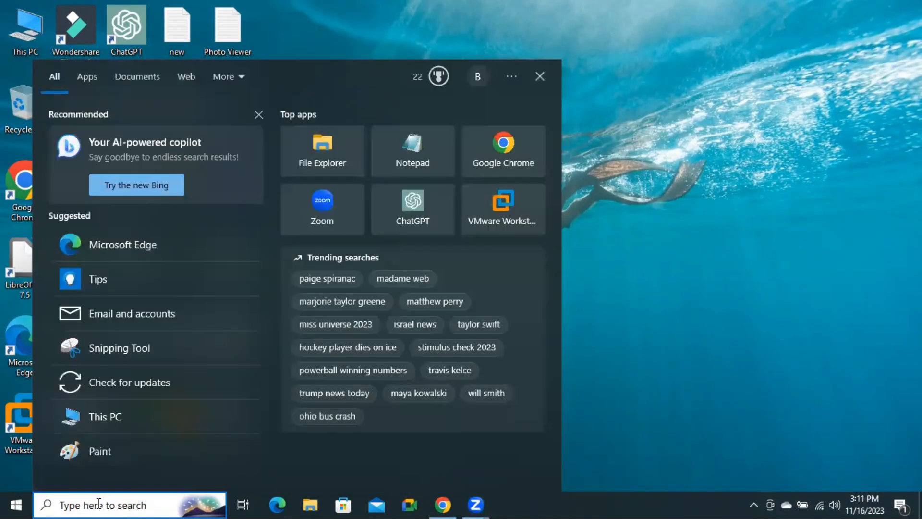
text(tru)
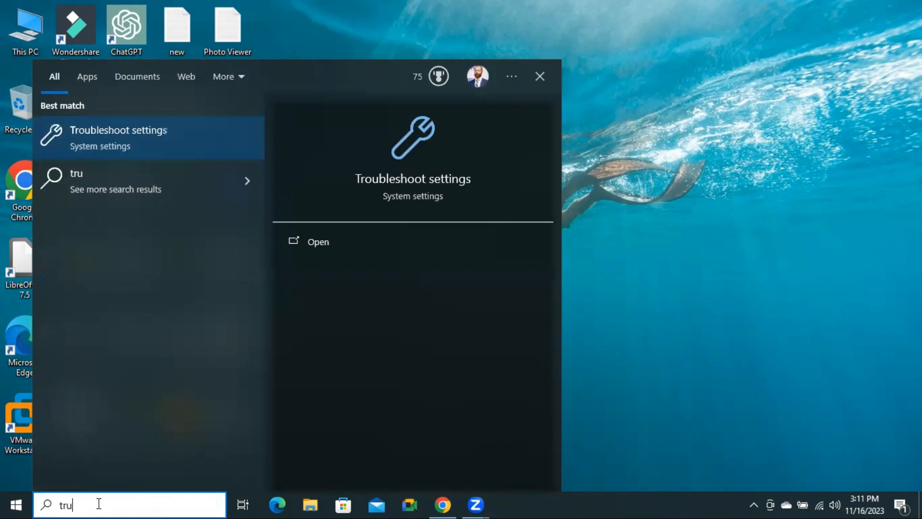
text(n on)
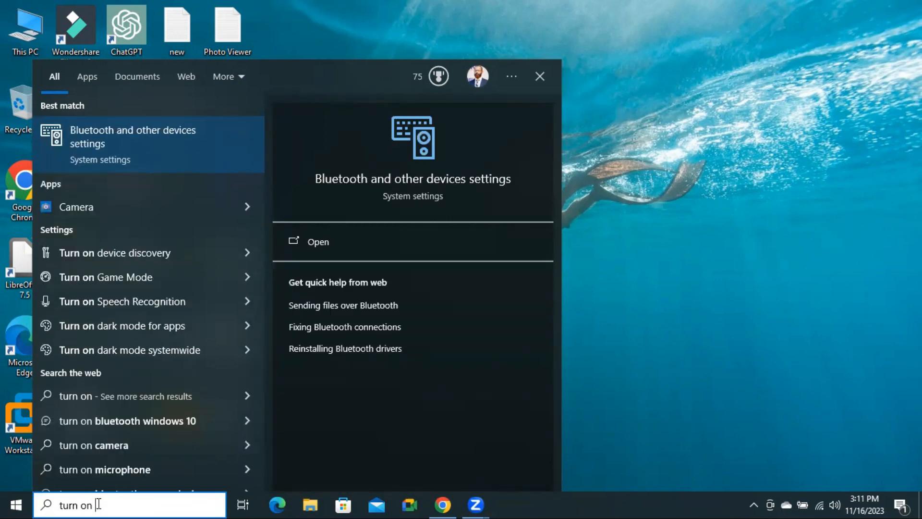
text(or)
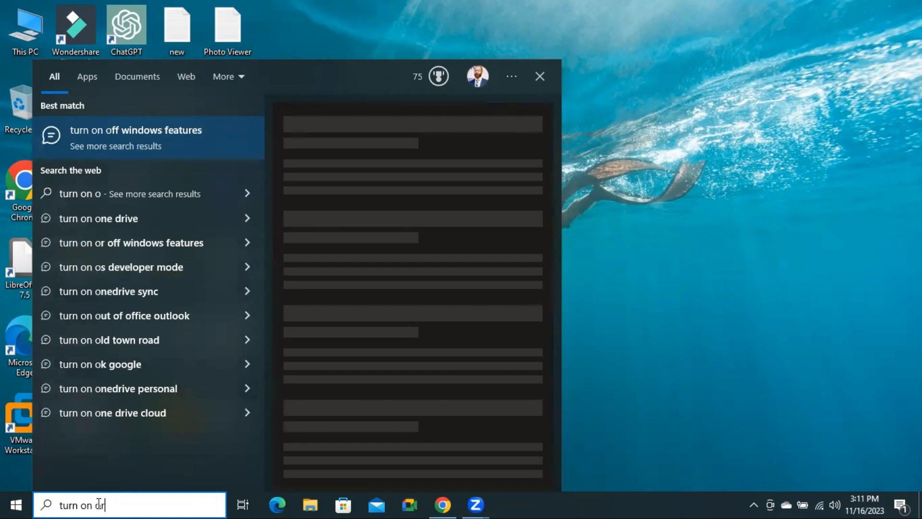
text(or off windows features)
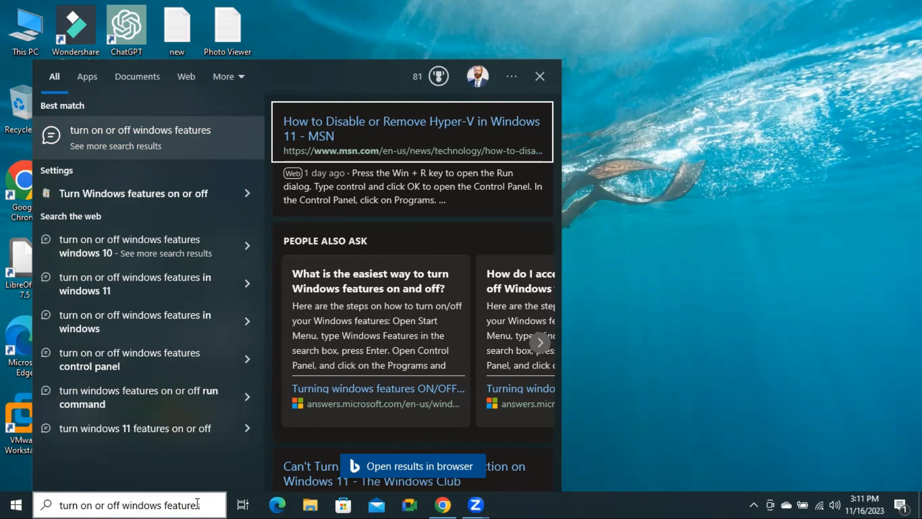
mouse_move(140, 323)
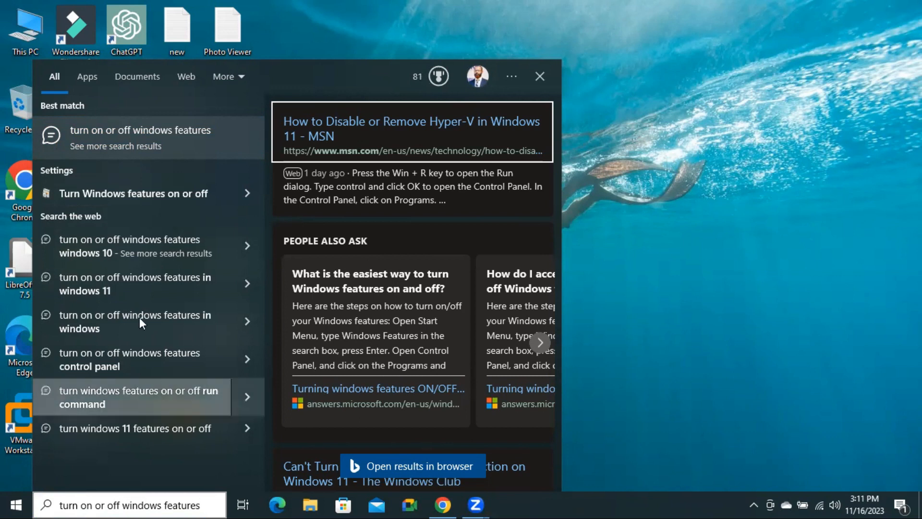
mouse_move(158, 193)
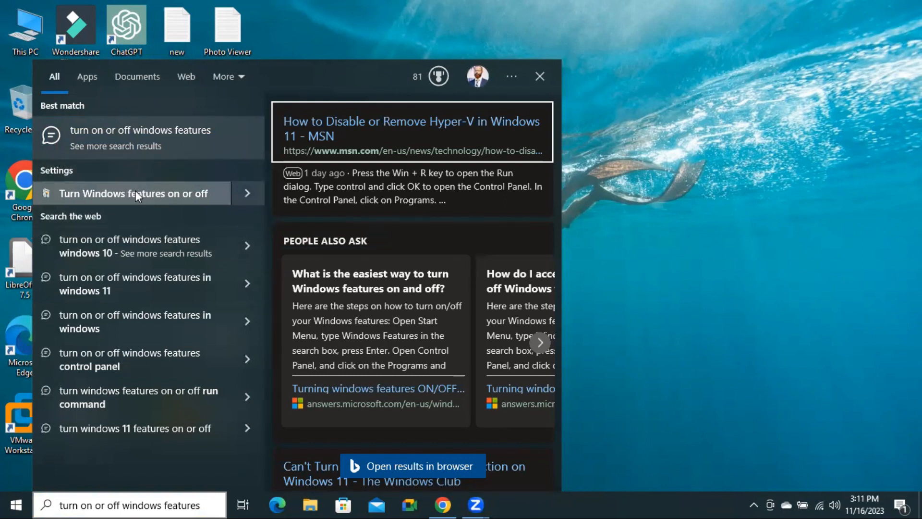
mouse_move(144, 193)
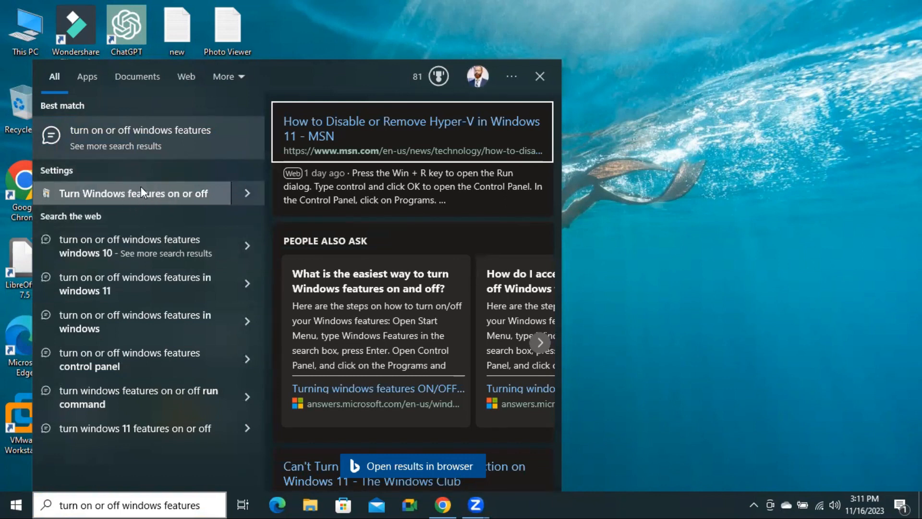
click(138, 193)
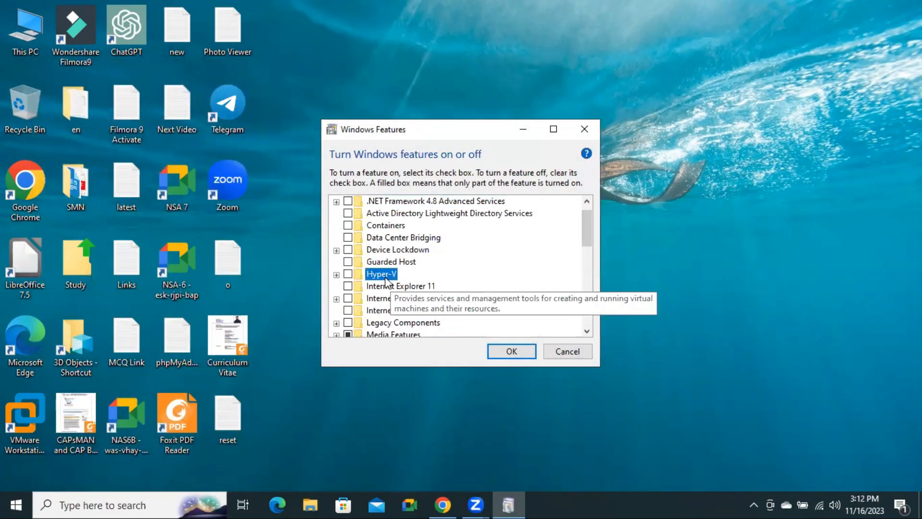
Step: Expand Hyper-V and review its Management Tools and Platform sub-features
click(336, 274)
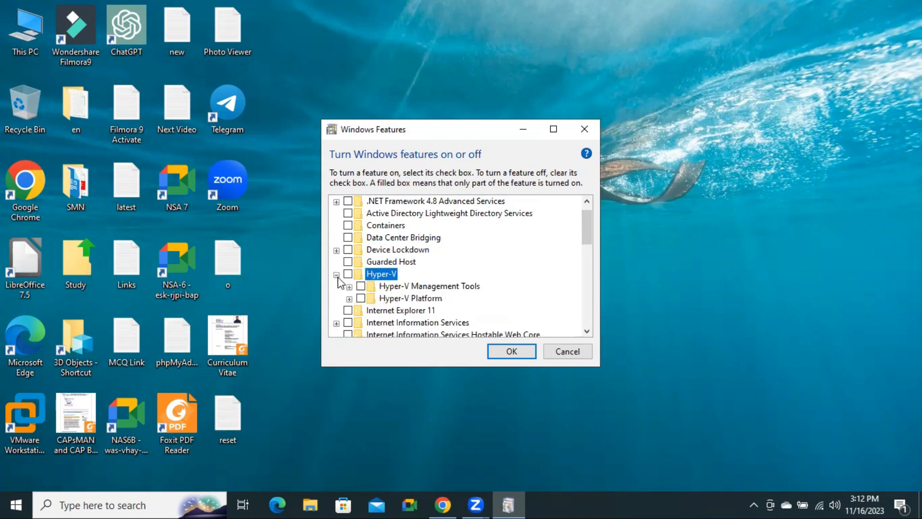
mouse_move(381, 274)
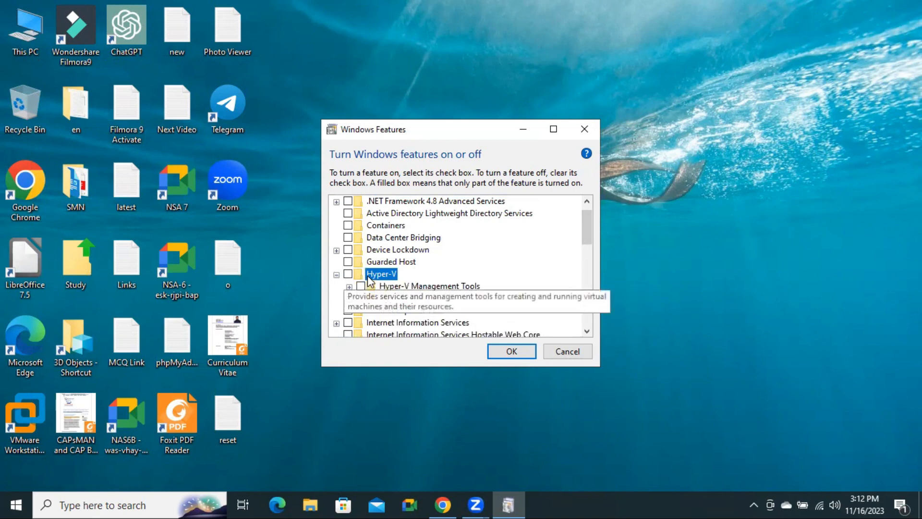
mouse_move(409, 288)
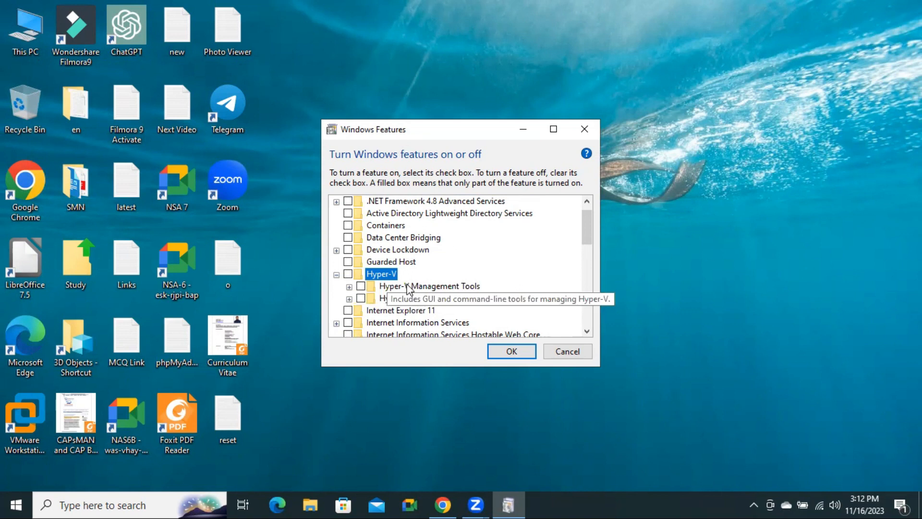
click(429, 286)
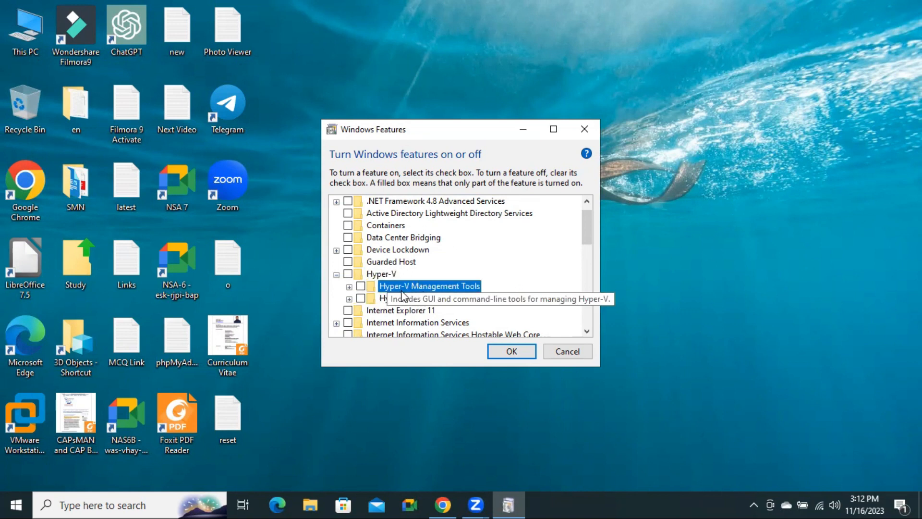
mouse_move(409, 298)
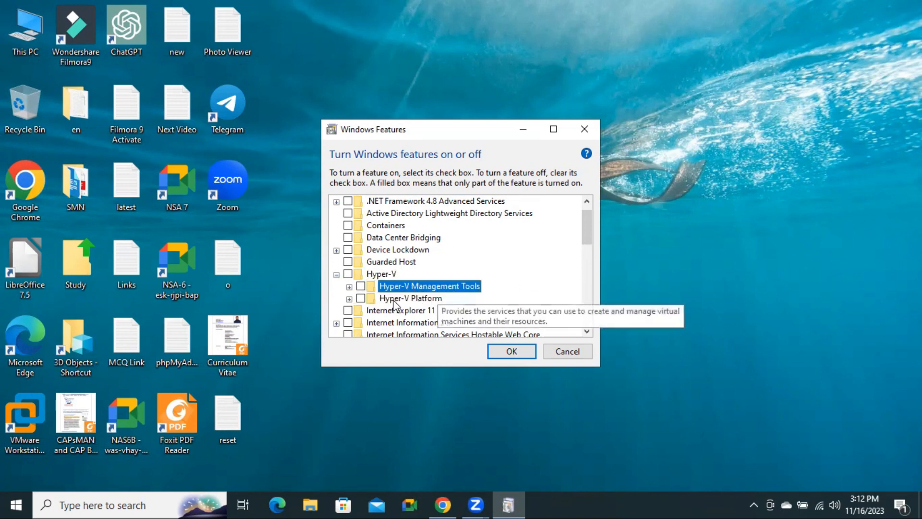
click(410, 297)
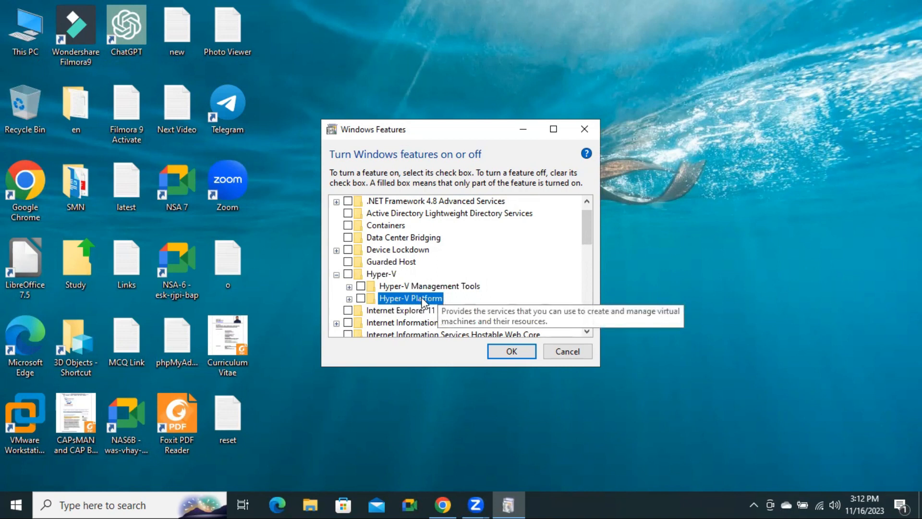
mouse_move(408, 292)
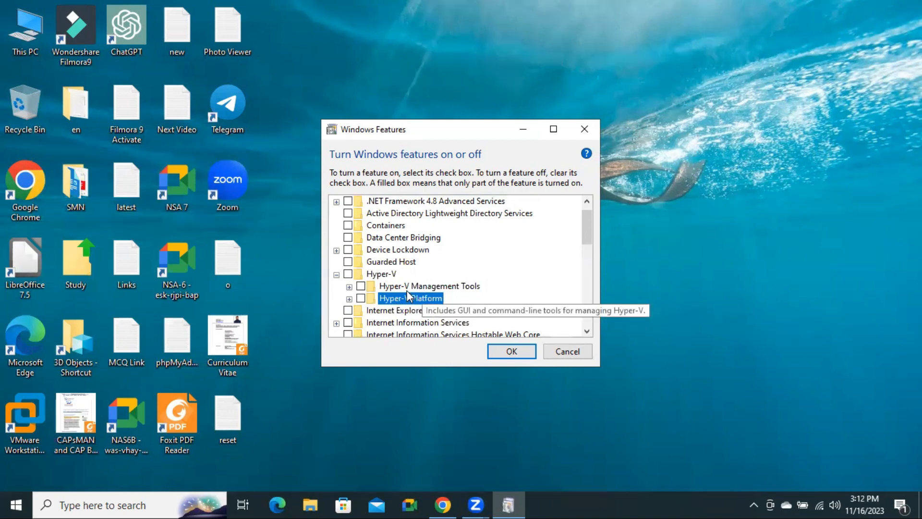
click(336, 273)
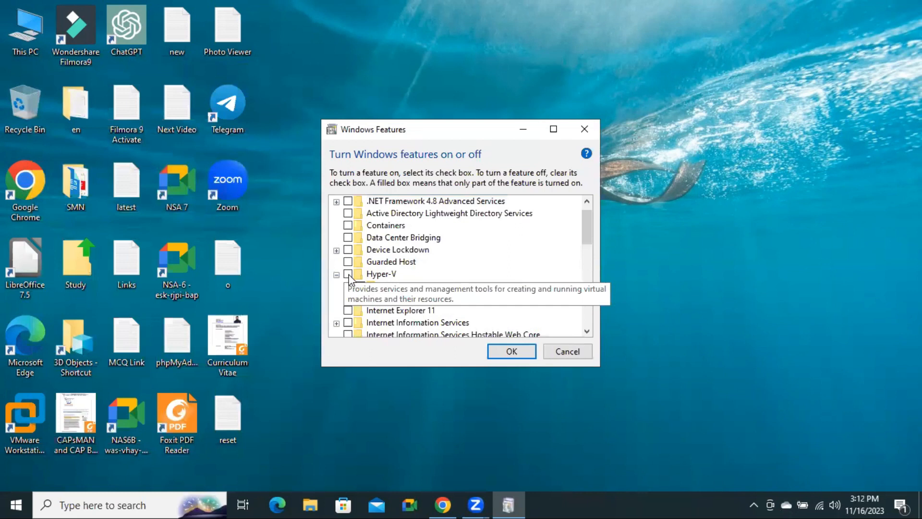
Step: Tick Hyper-V with Management Tools and Platform enabled, and confirm with OK
click(381, 274)
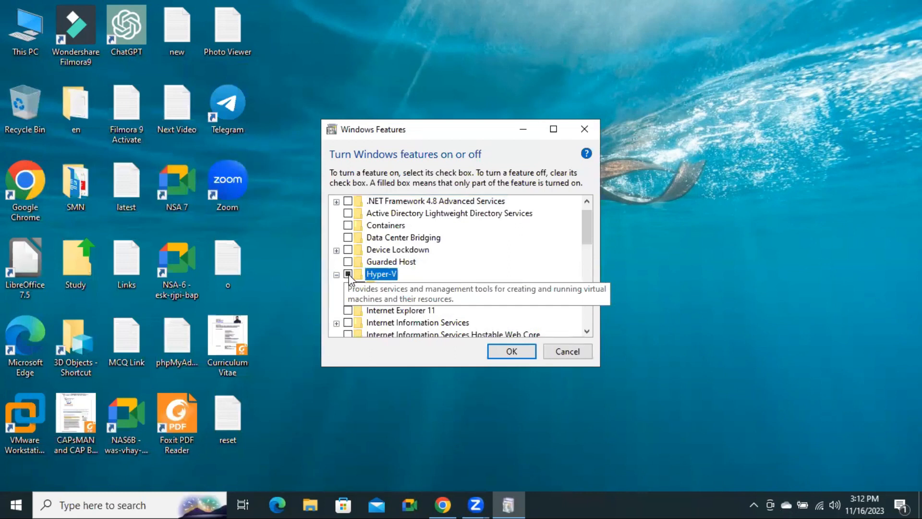
click(348, 274)
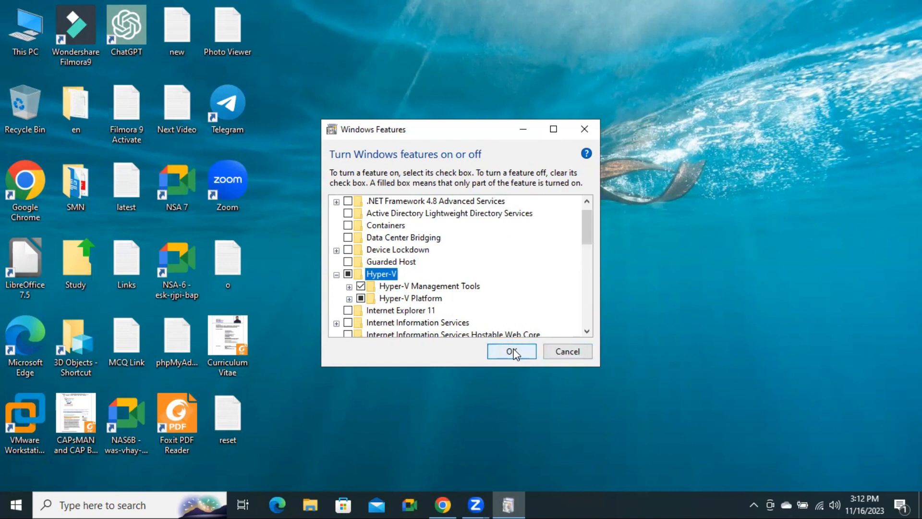
click(511, 351)
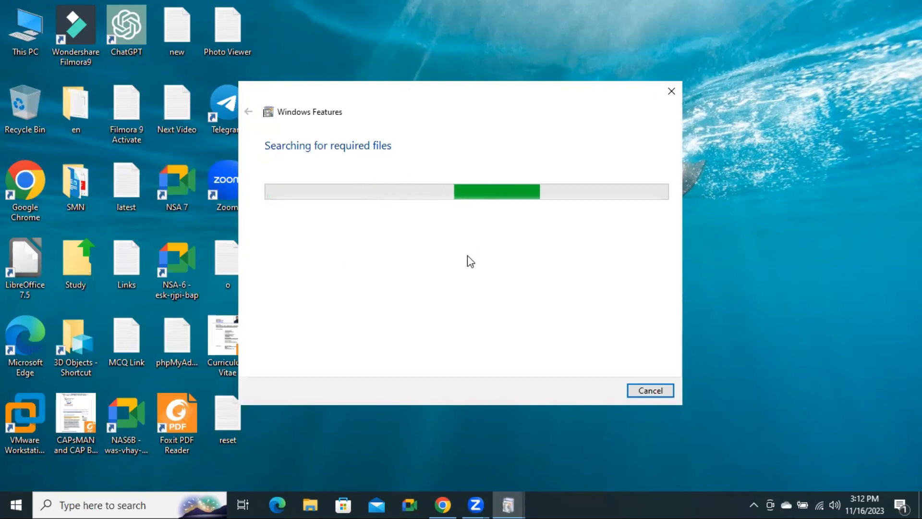
mouse_move(492, 234)
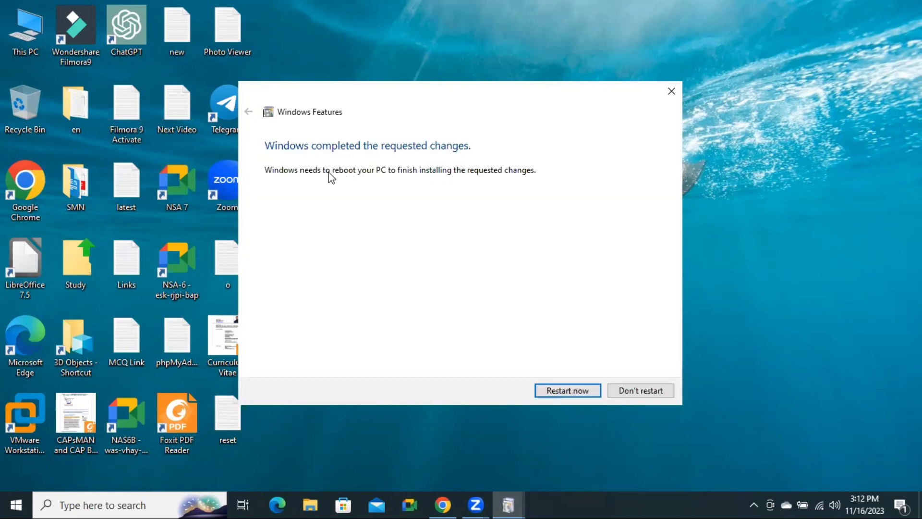
mouse_move(334, 184)
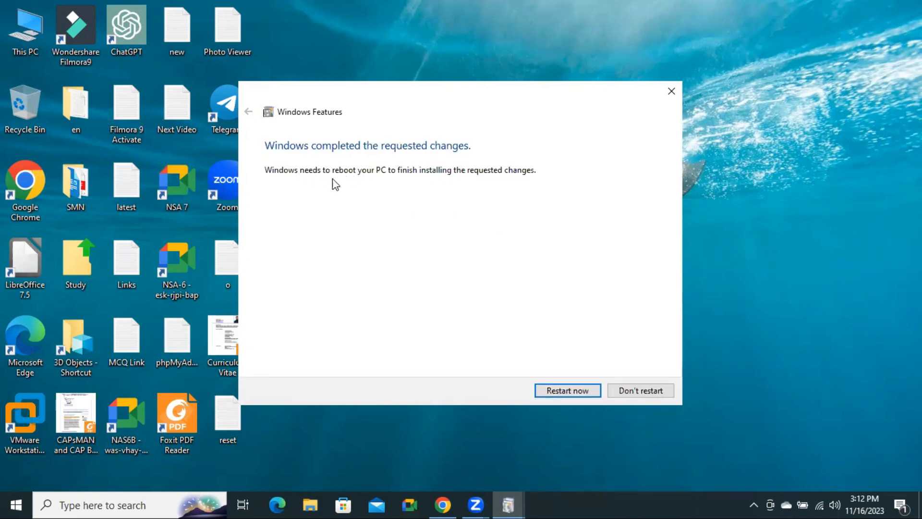
mouse_move(387, 178)
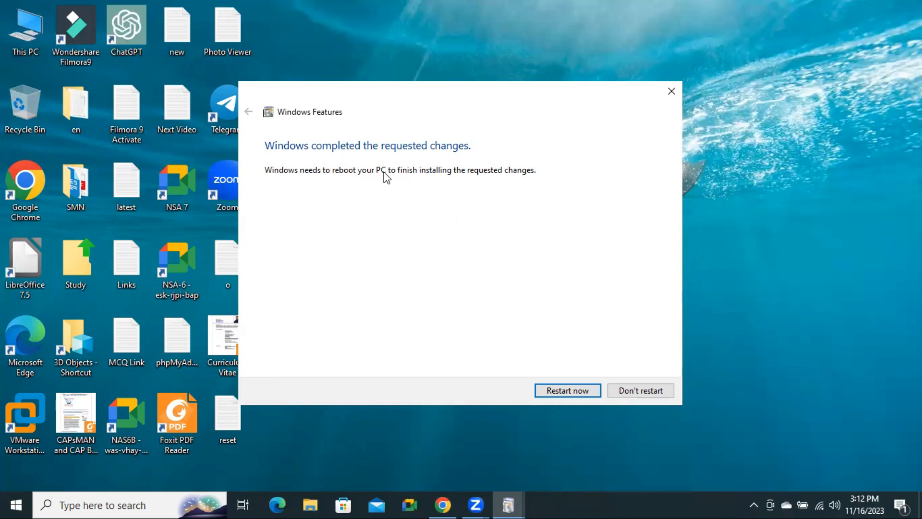
mouse_move(482, 176)
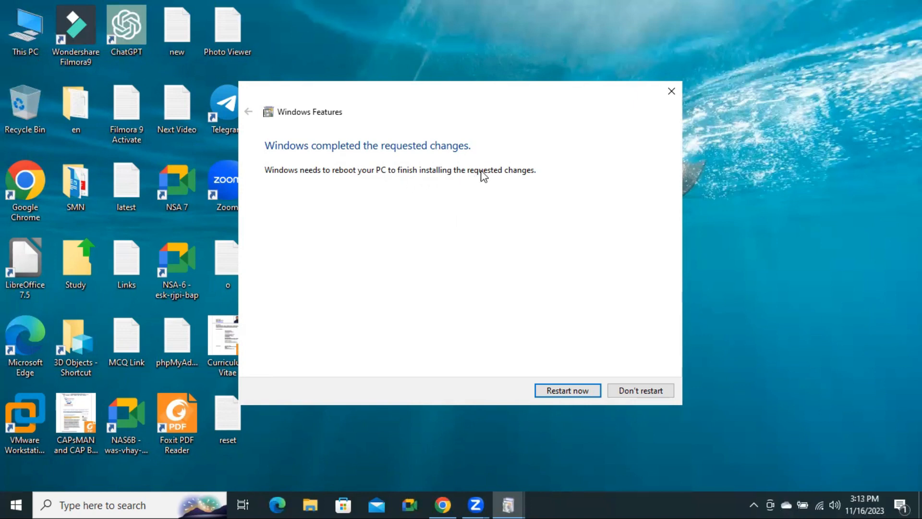
mouse_move(526, 243)
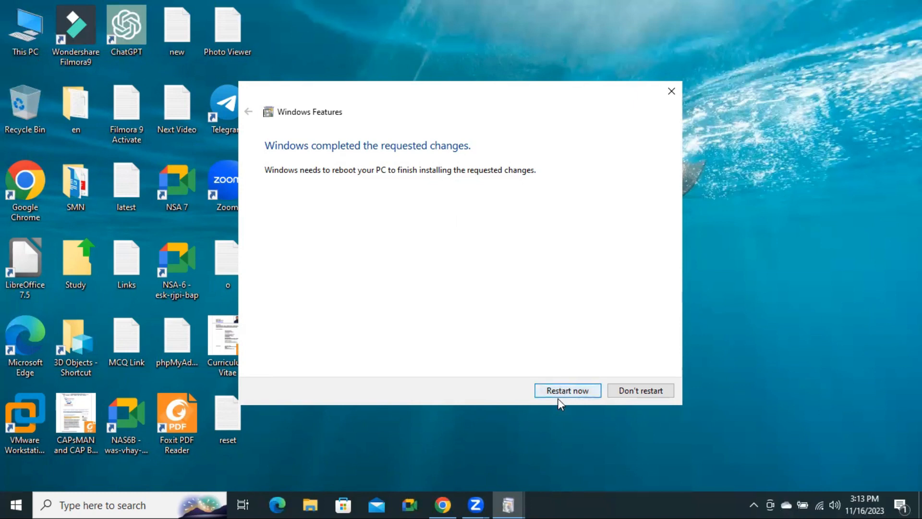
mouse_move(635, 353)
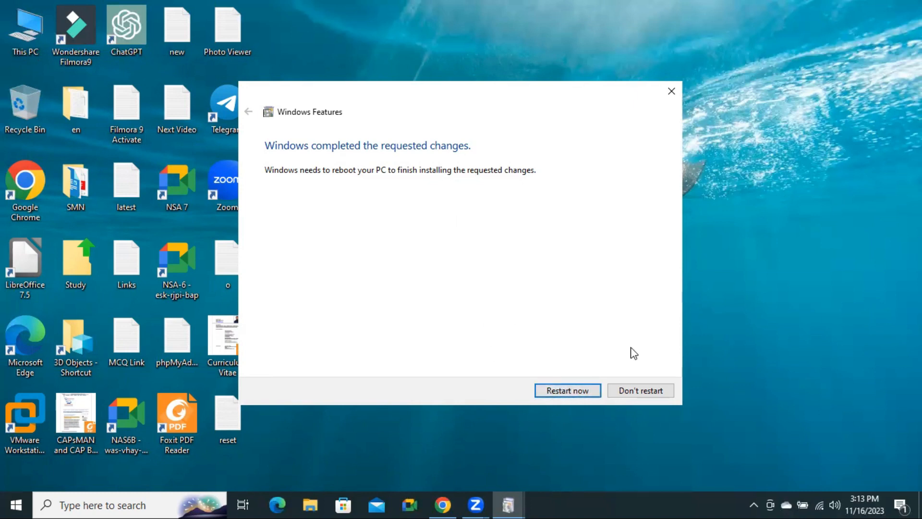
mouse_move(641, 390)
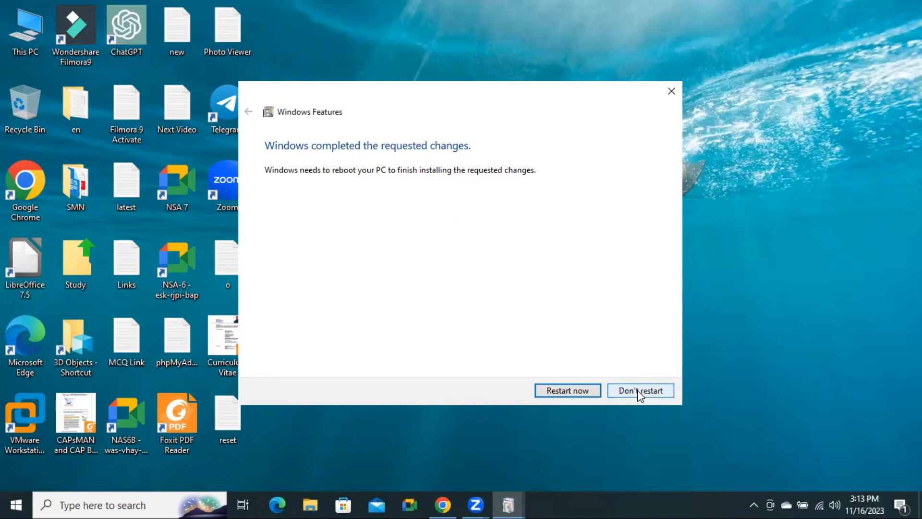
Step: Decline the reboot prompt with Don't restart after Hyper-V finishes installing
click(640, 390)
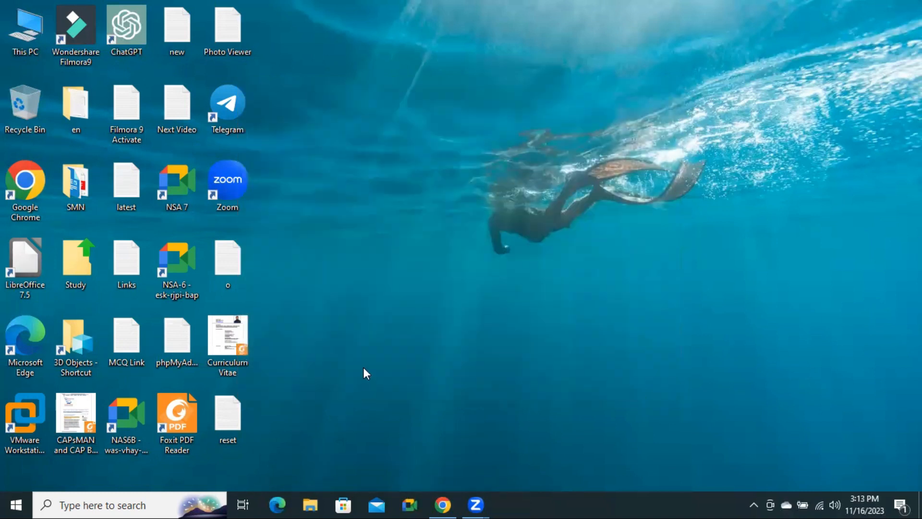
mouse_move(17, 494)
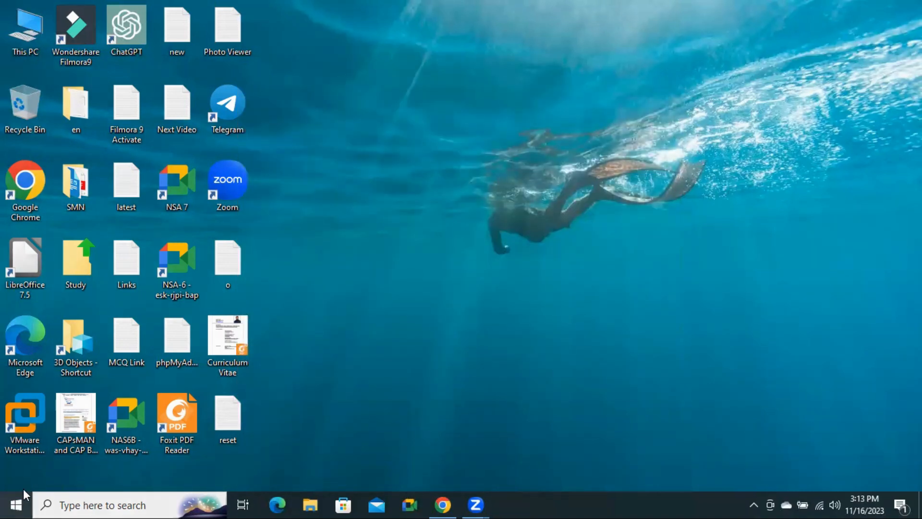
Step: Restart the PC from the Start menu's Power options
click(14, 504)
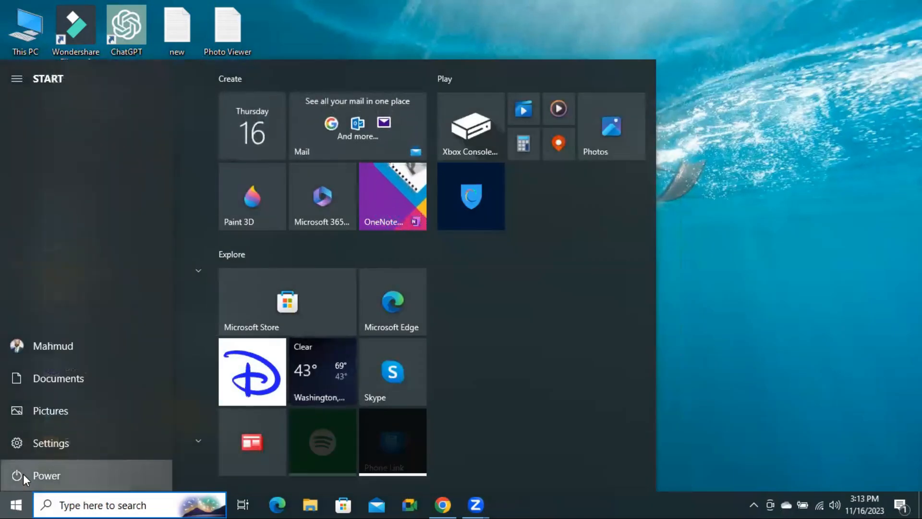
click(45, 475)
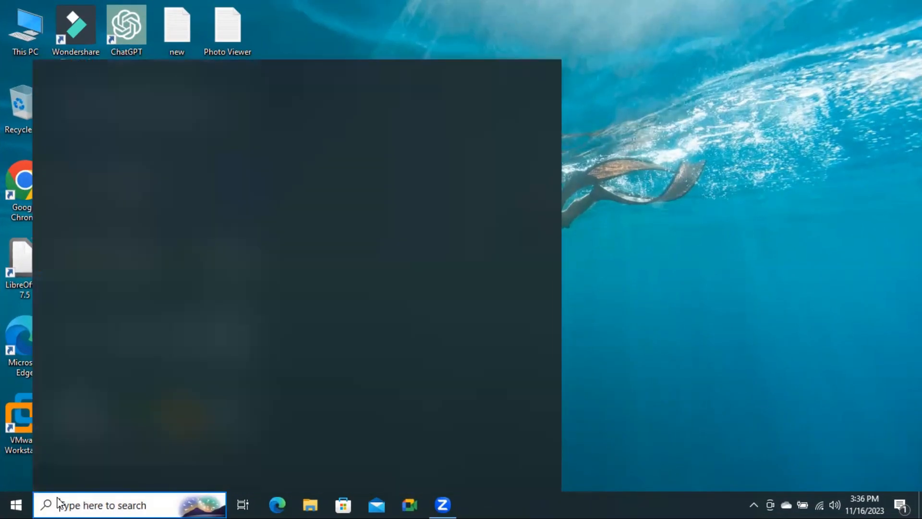
Step: Search for 'hyper-V Manager' so Hyper-V Manager appears as best match
click(117, 504)
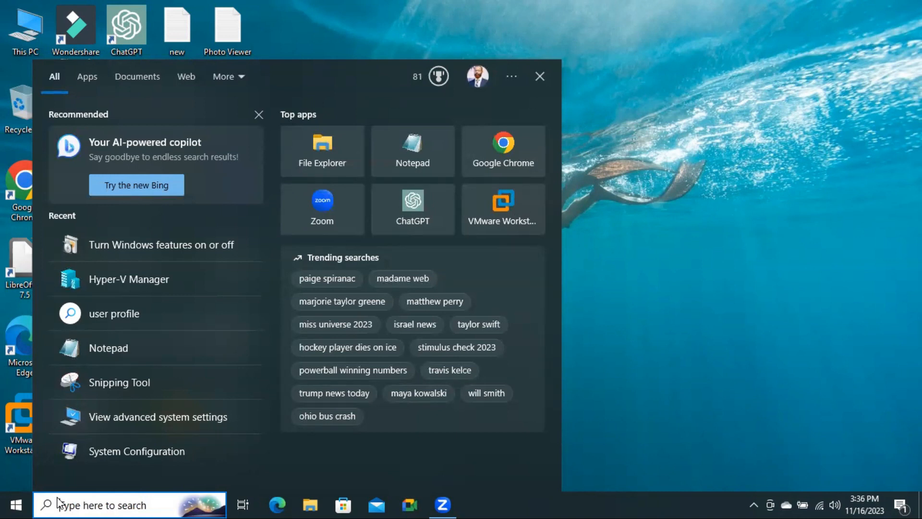
text(hyper-V Manager)
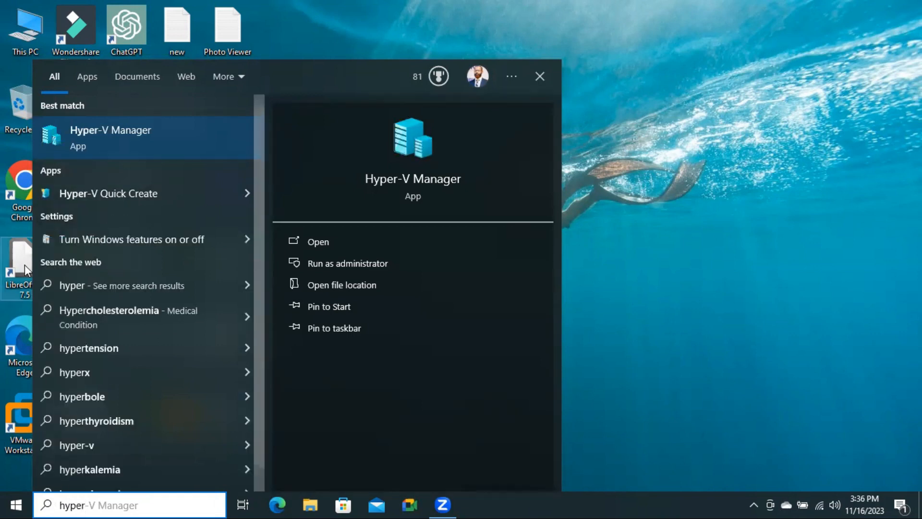
mouse_move(140, 138)
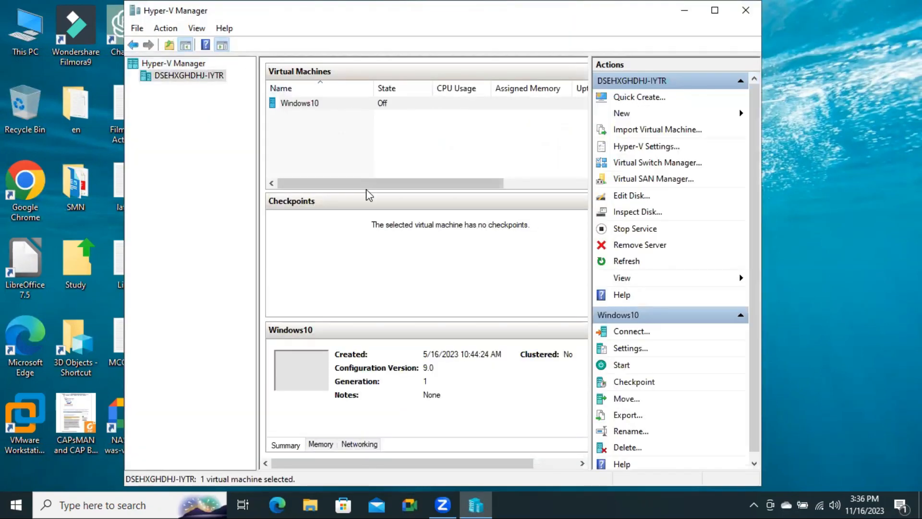
mouse_move(326, 136)
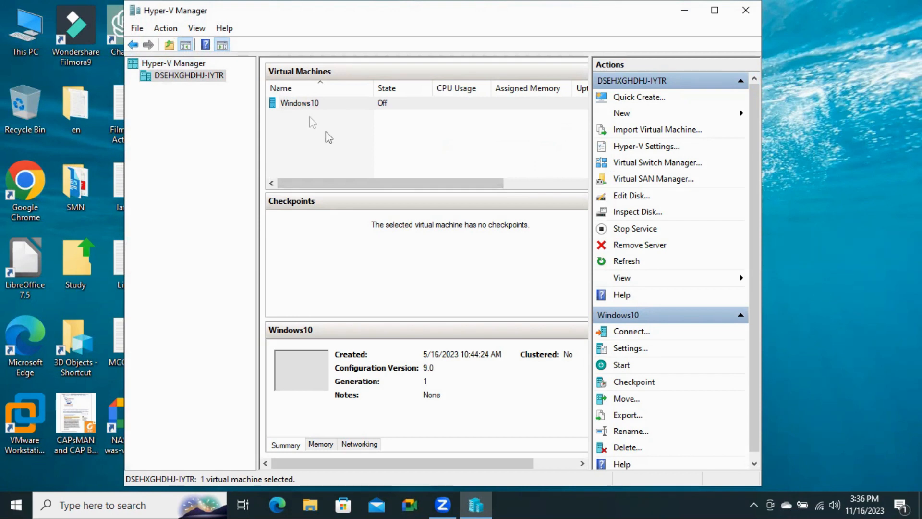
mouse_move(328, 136)
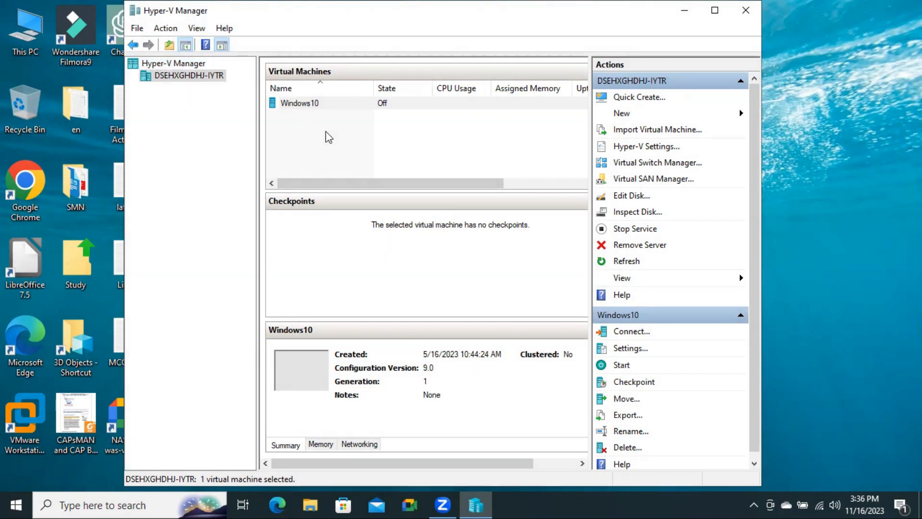